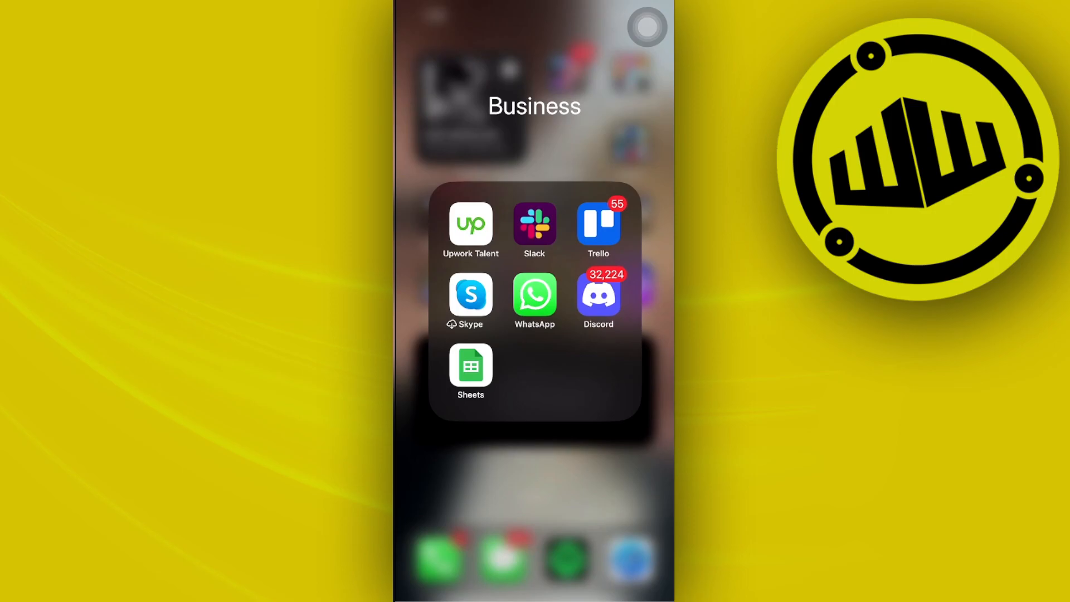
Launch WhatsApp from the iOS Home Screen's Business folder
click(535, 299)
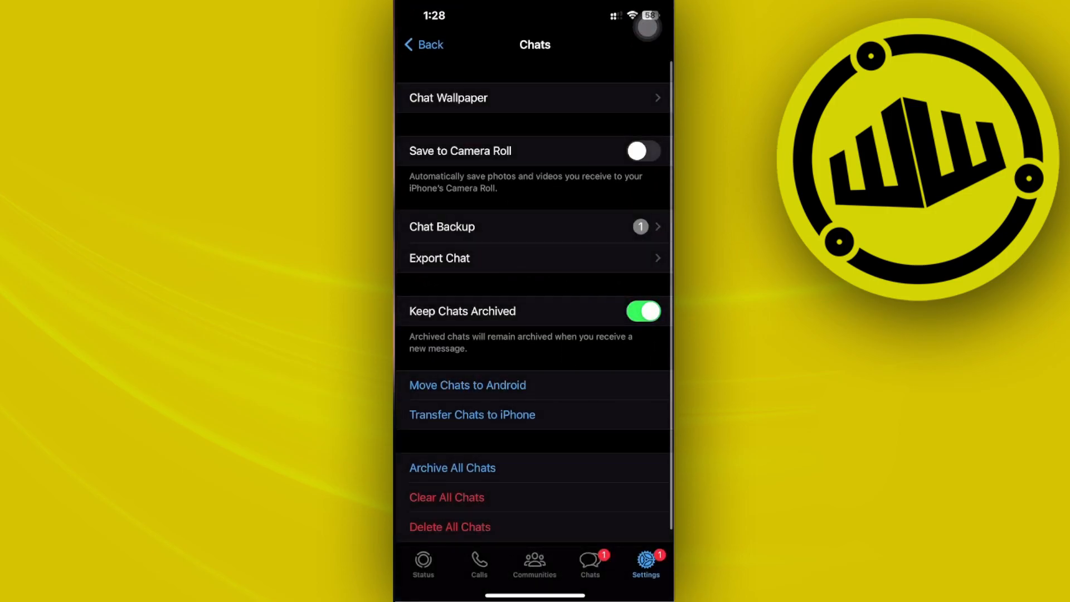
click(422, 559)
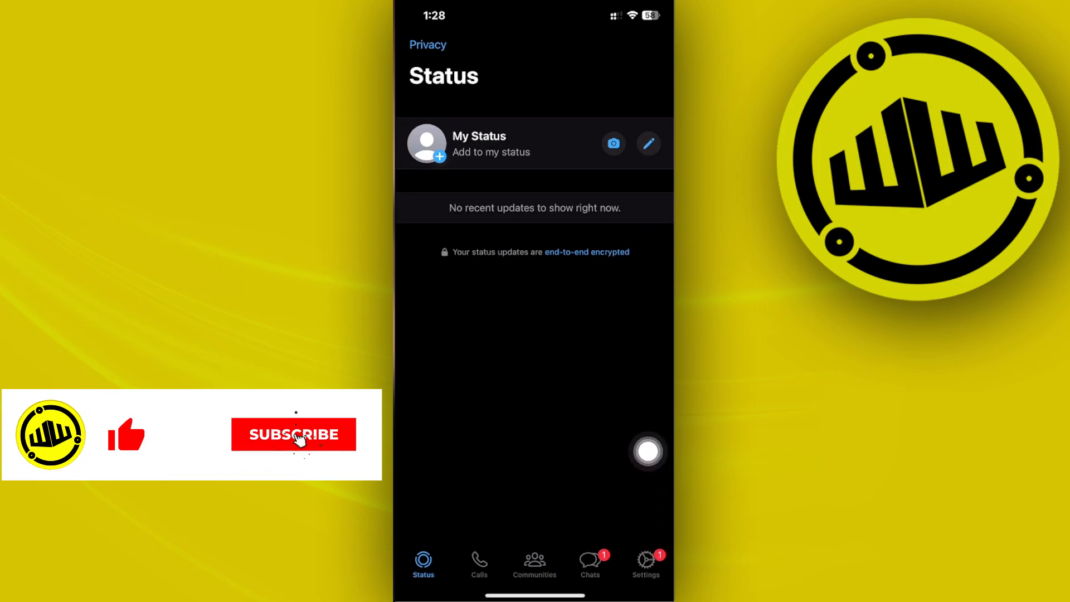
click(645, 560)
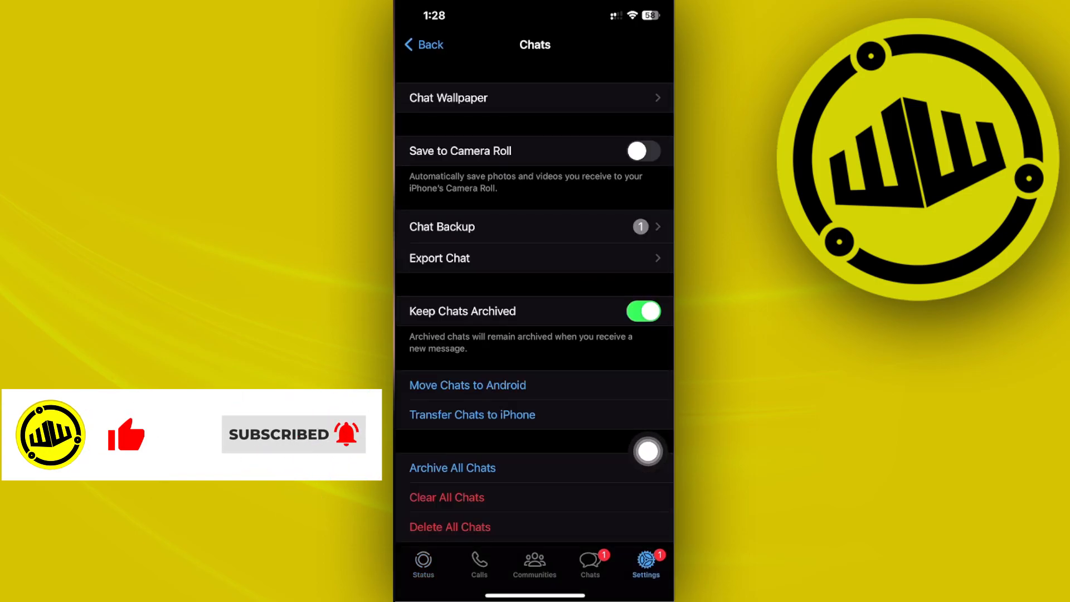
click(423, 44)
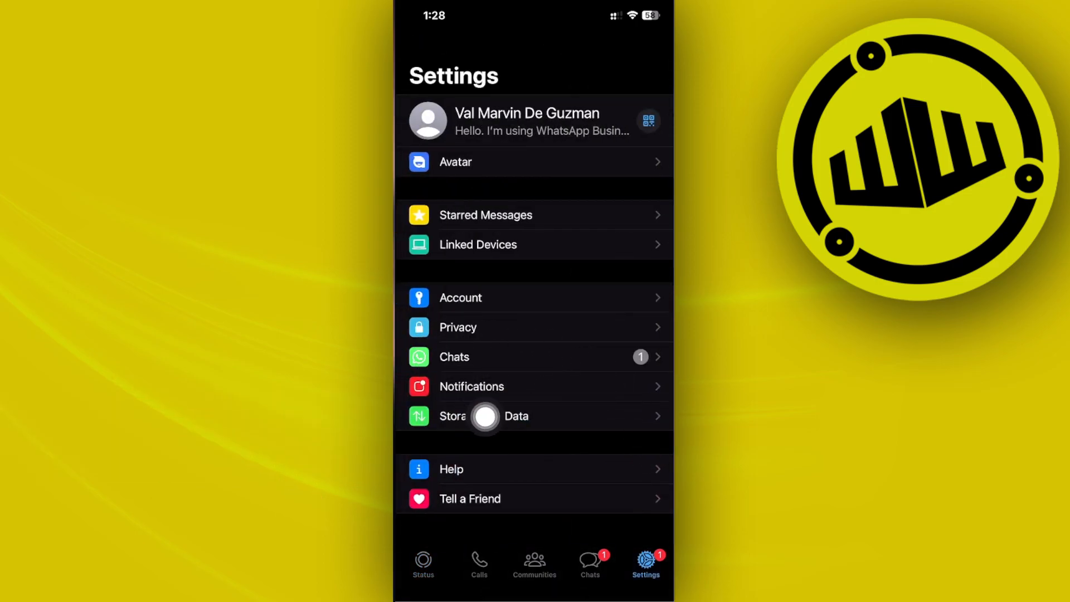
click(454, 357)
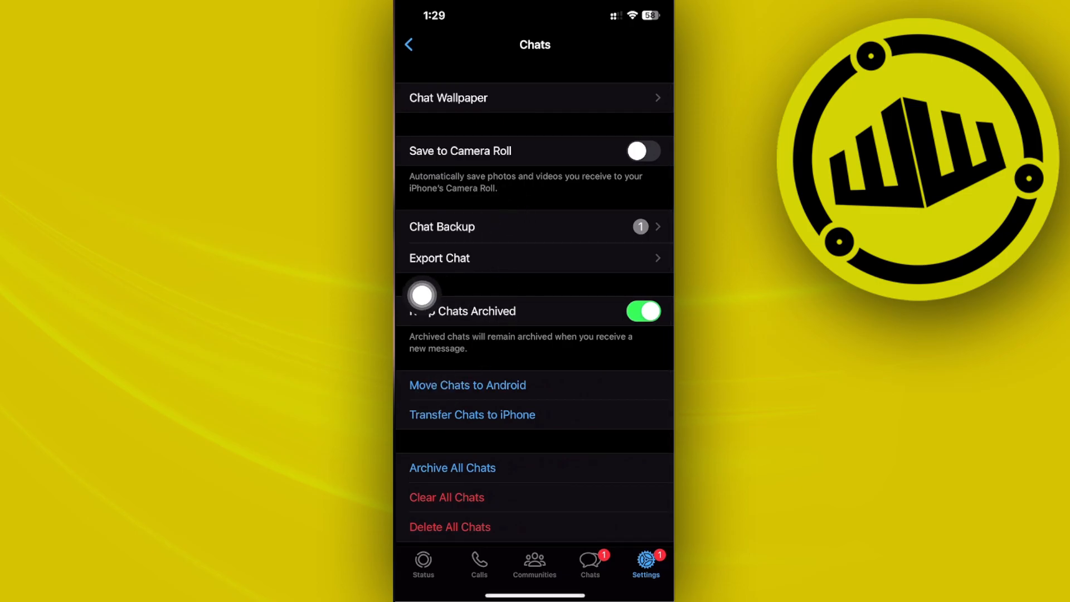